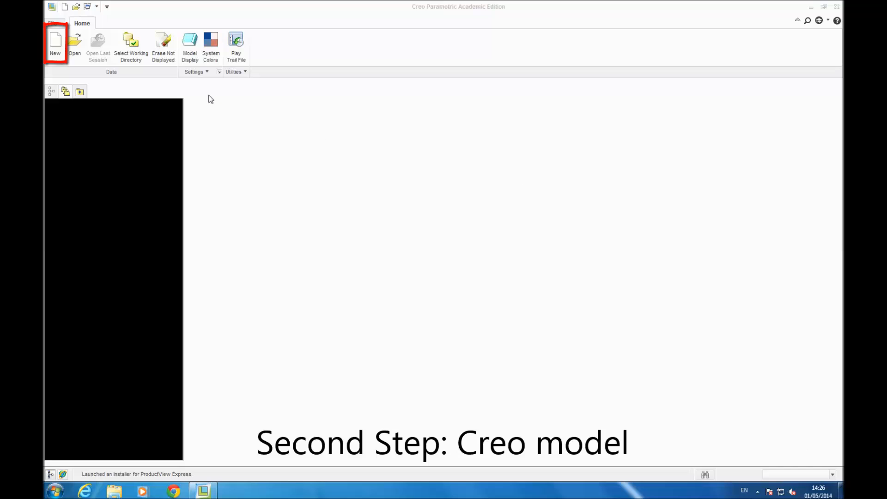
Create a new solid part named 'test'.
click(55, 43)
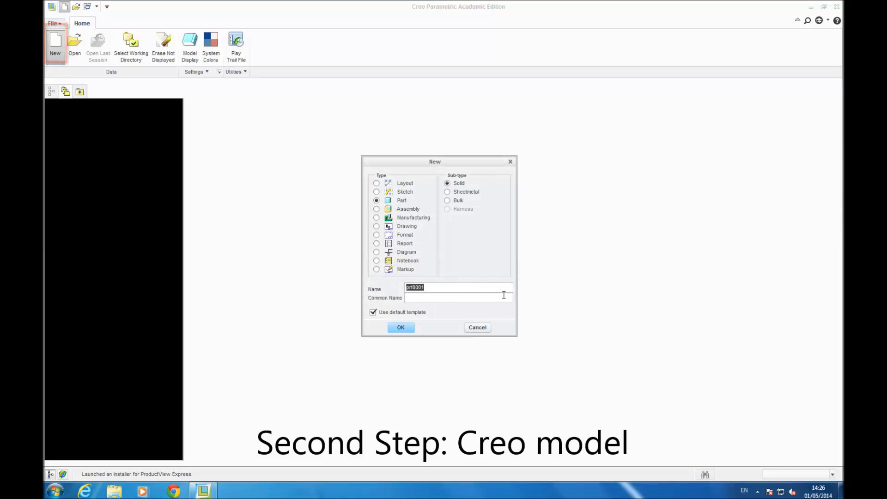
text(test)
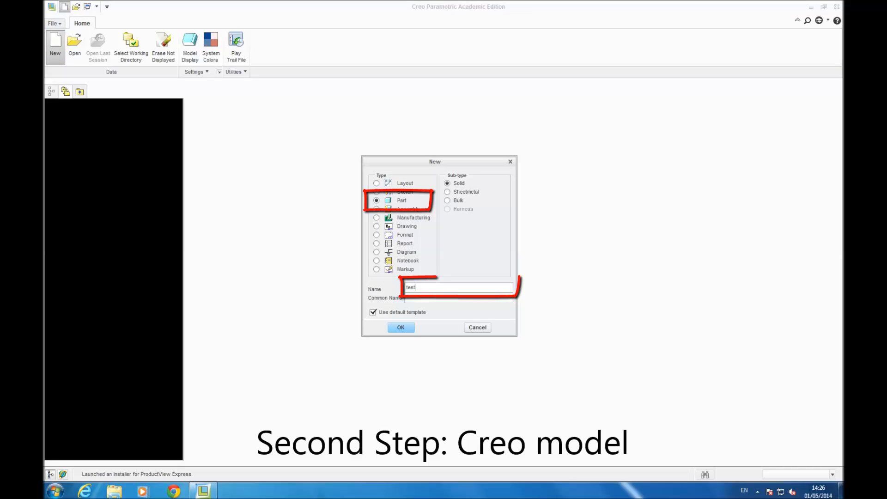
click(400, 327)
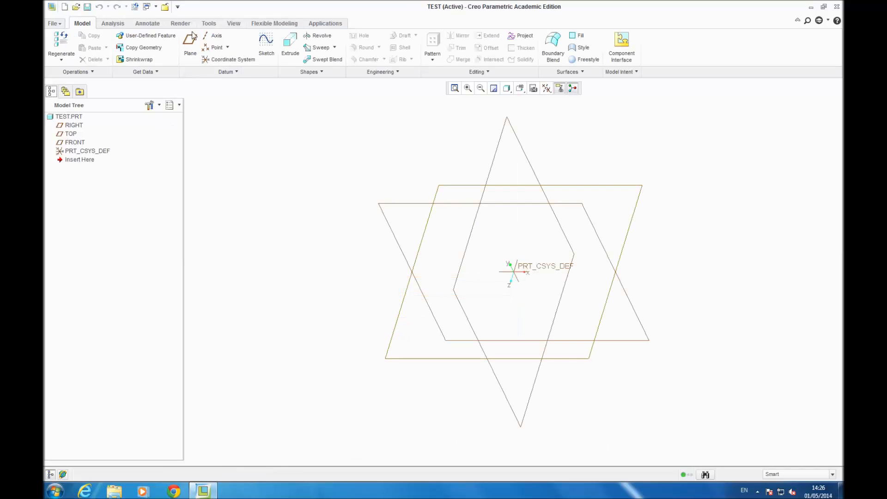
Set the model units to Meter Kilogram Second, converting existing dimensions.
click(53, 23)
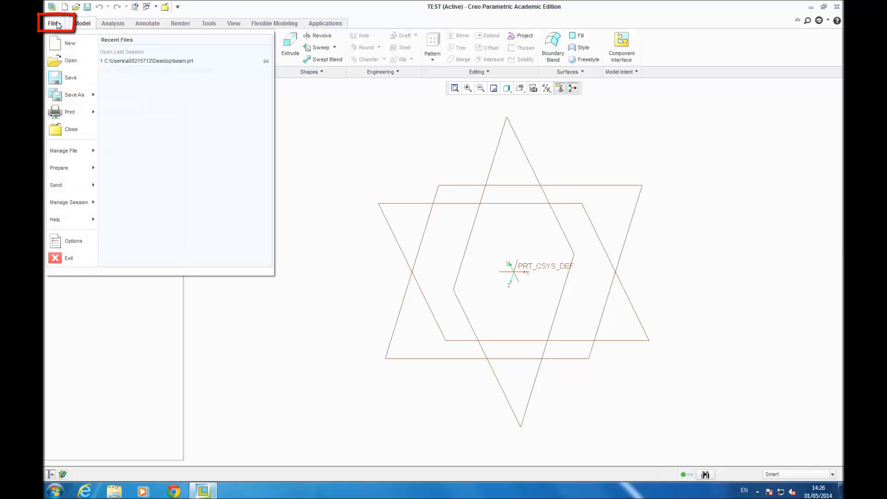
mouse_move(64, 150)
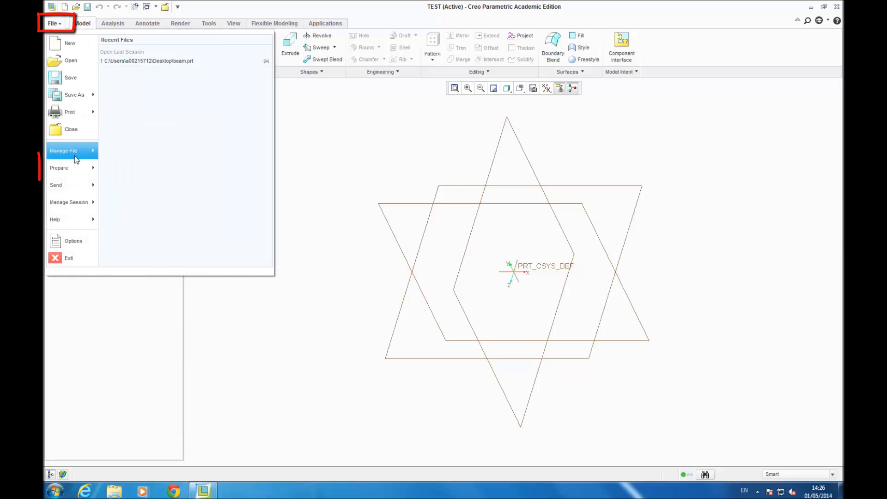
click(59, 167)
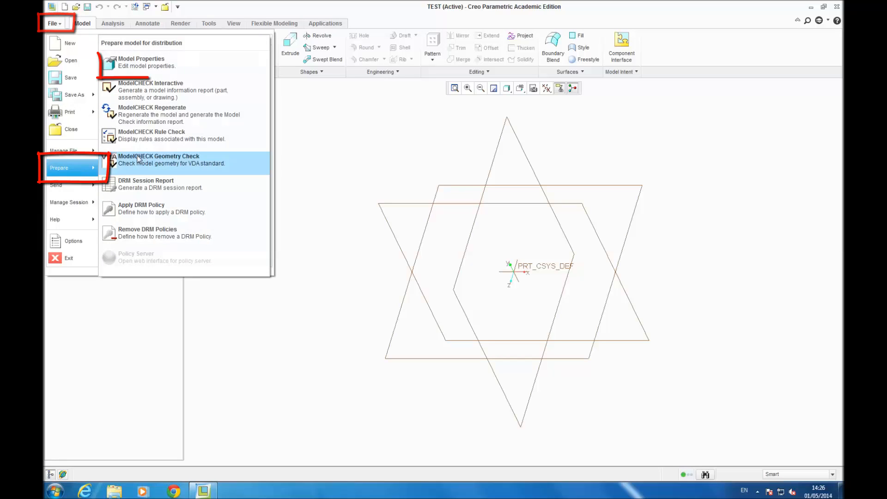
click(141, 62)
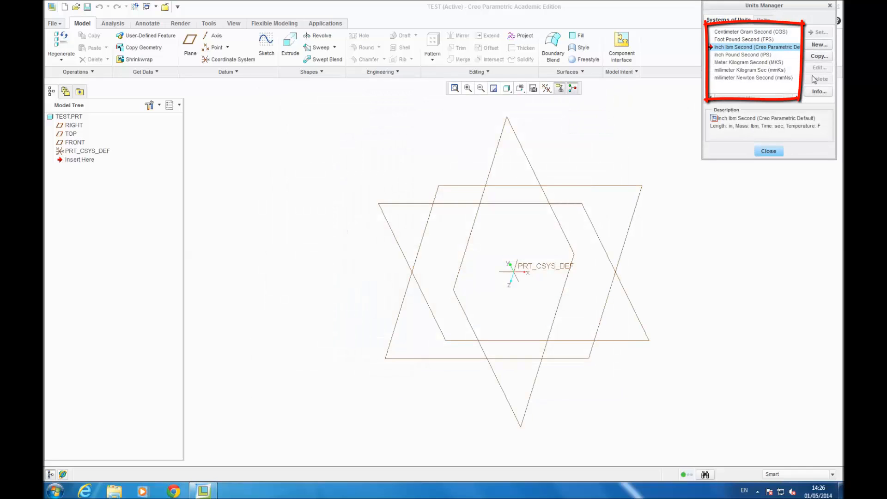
click(748, 62)
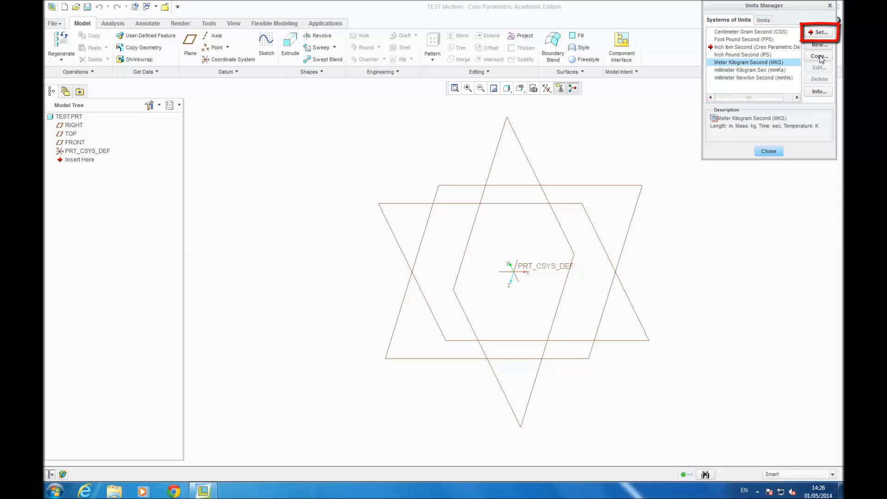
click(819, 32)
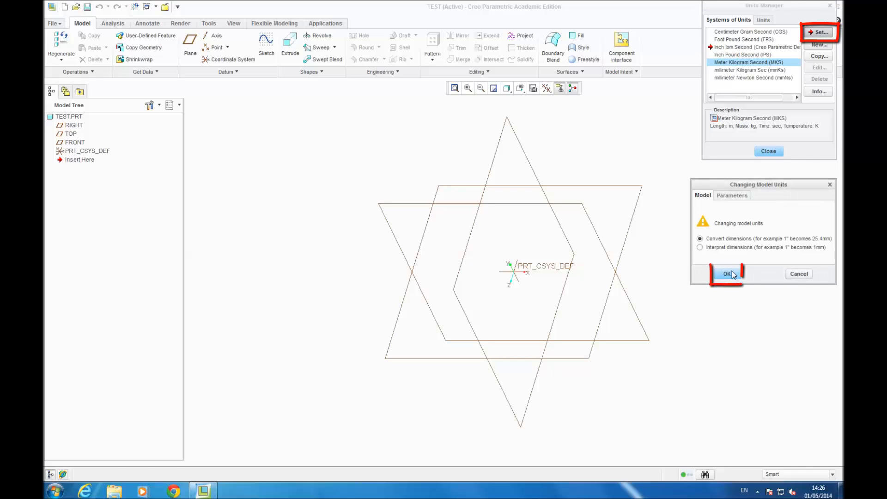
click(727, 274)
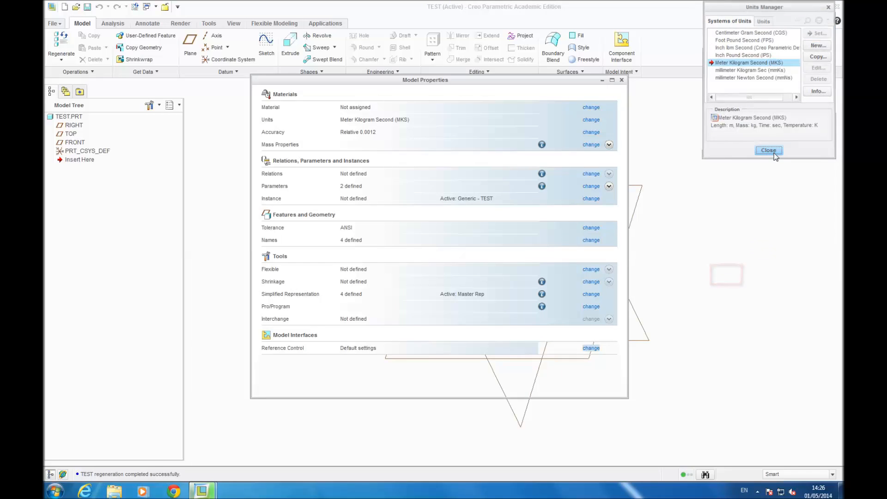
click(768, 149)
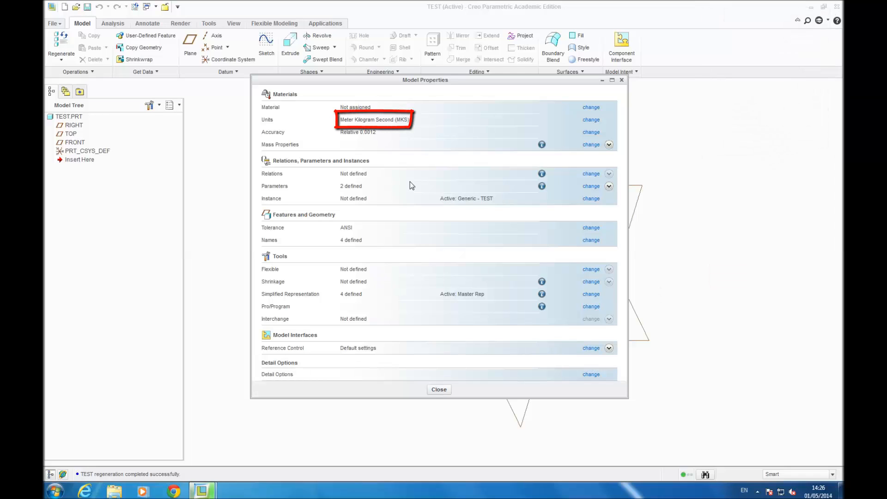
mouse_move(420, 128)
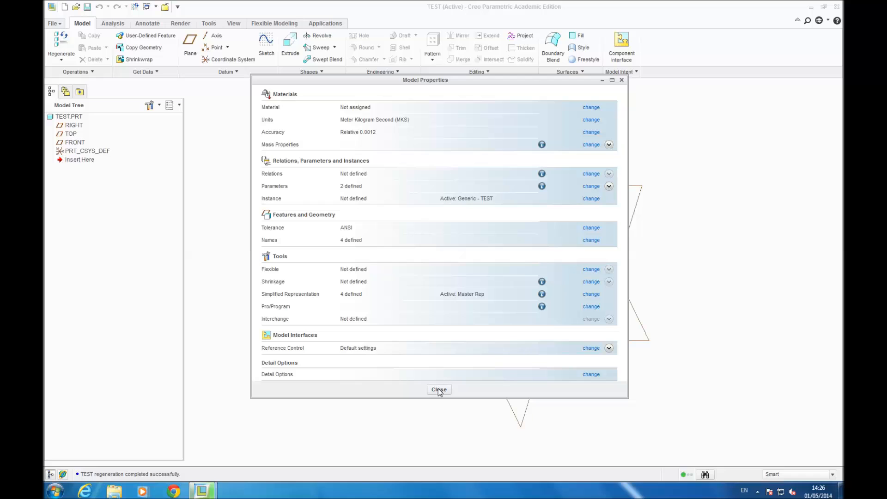
click(438, 389)
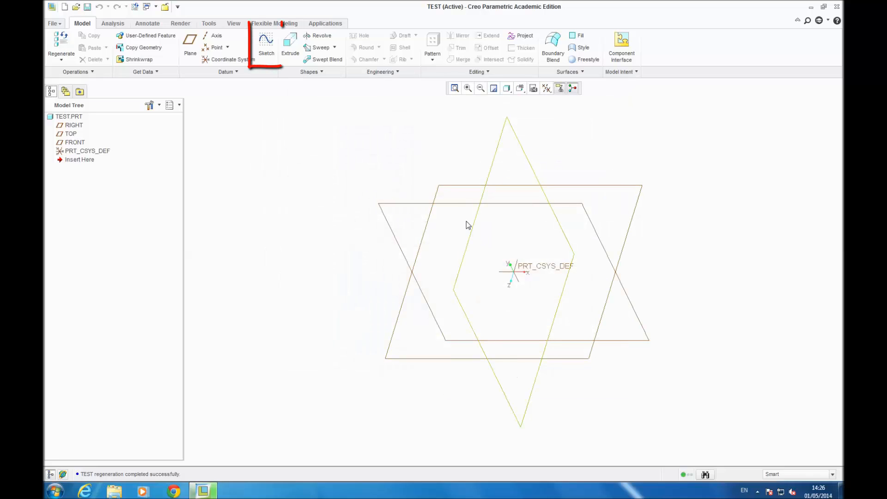
Start a sketch on the TOP plane, viewed straight on.
click(266, 42)
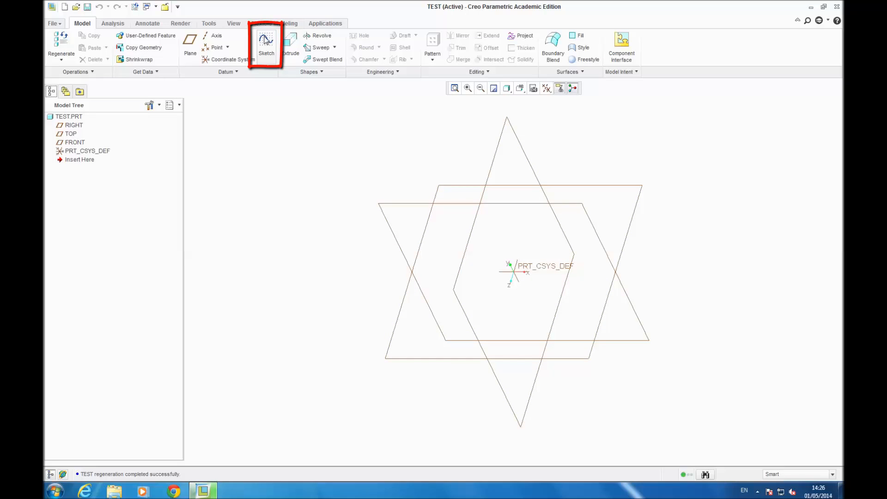
click(266, 45)
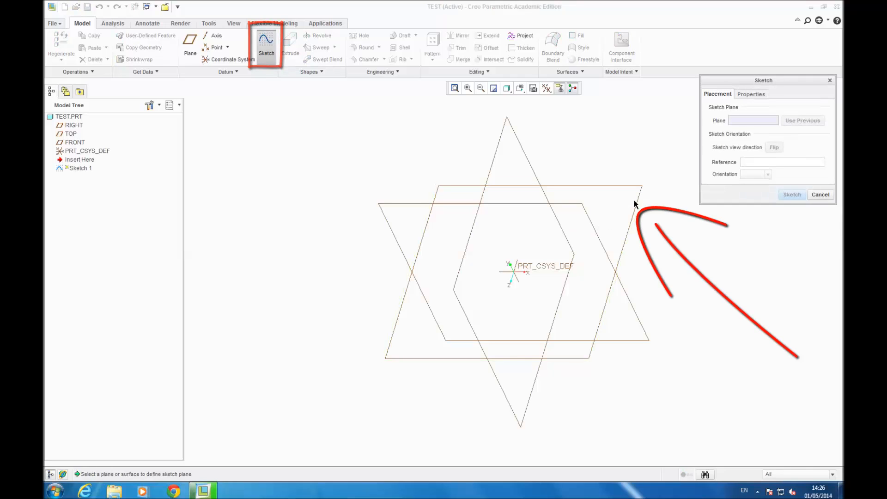
click(74, 125)
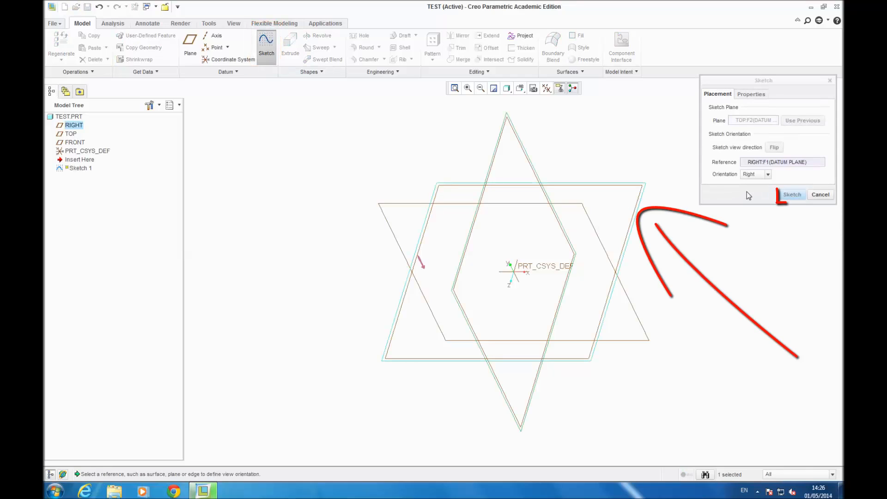
click(791, 194)
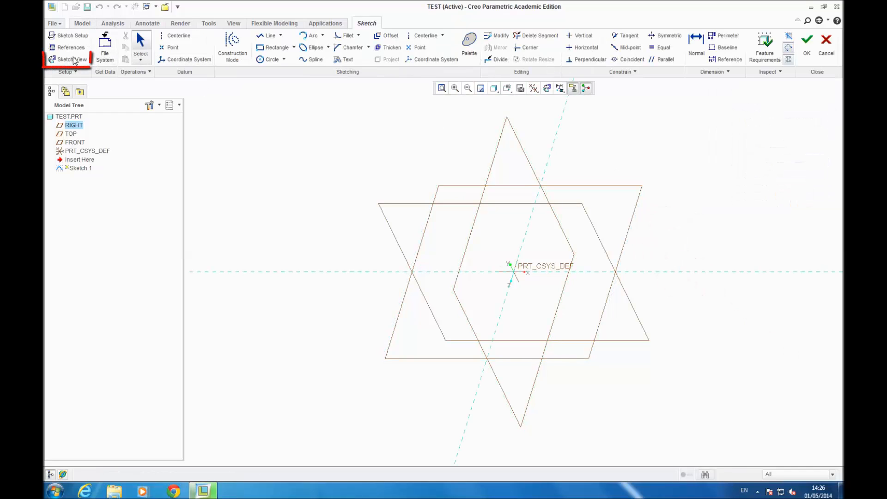
click(67, 60)
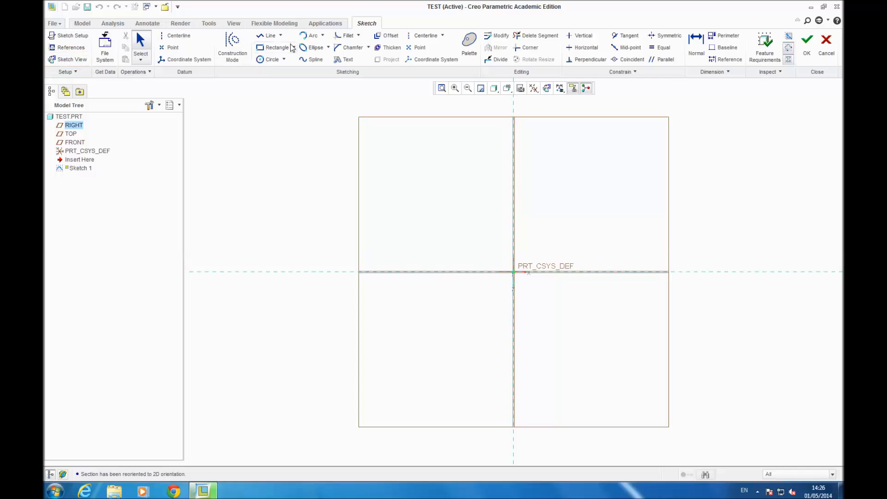
Draw a rectangle with one corner at the origin and finish Sketch 1.
click(276, 47)
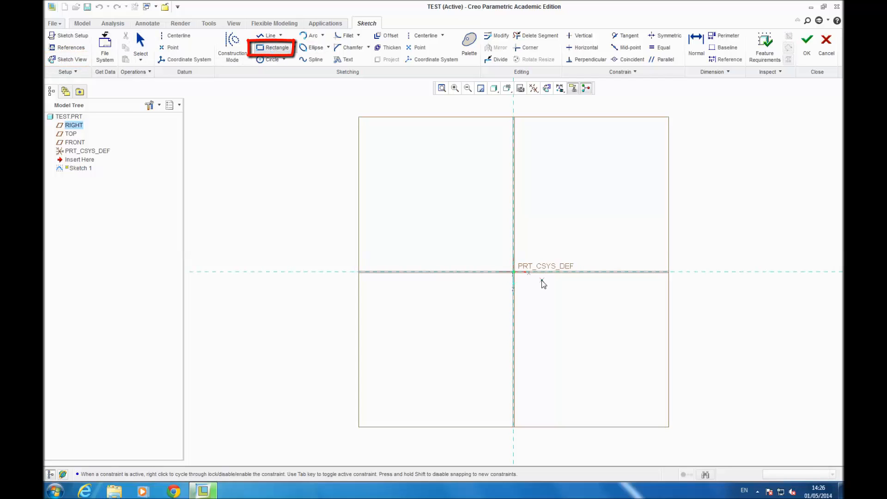
drag(513, 272, 557, 262)
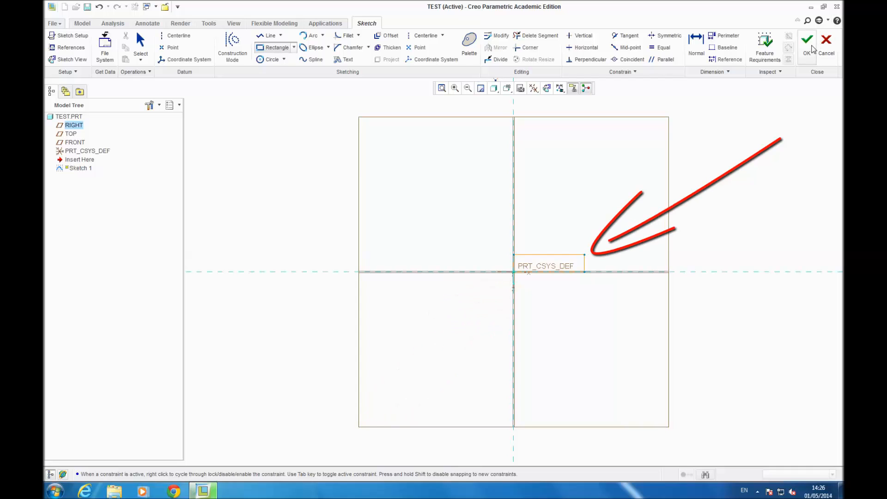
click(807, 40)
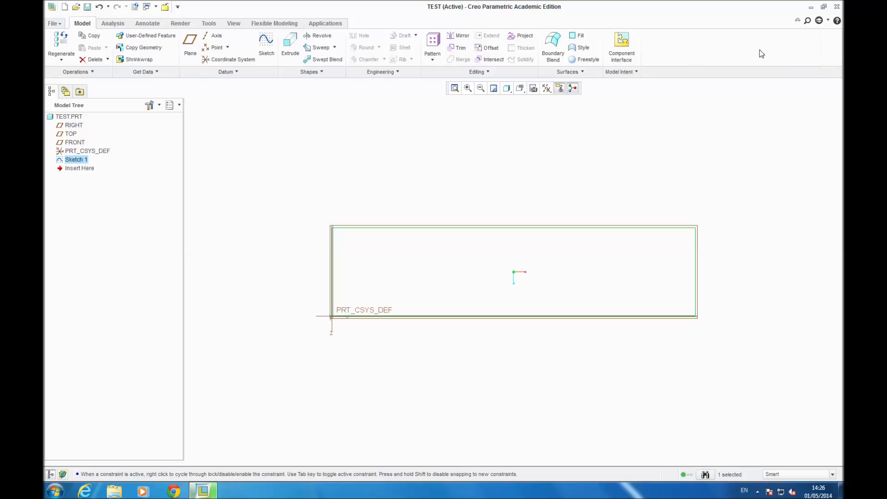
mouse_move(289, 46)
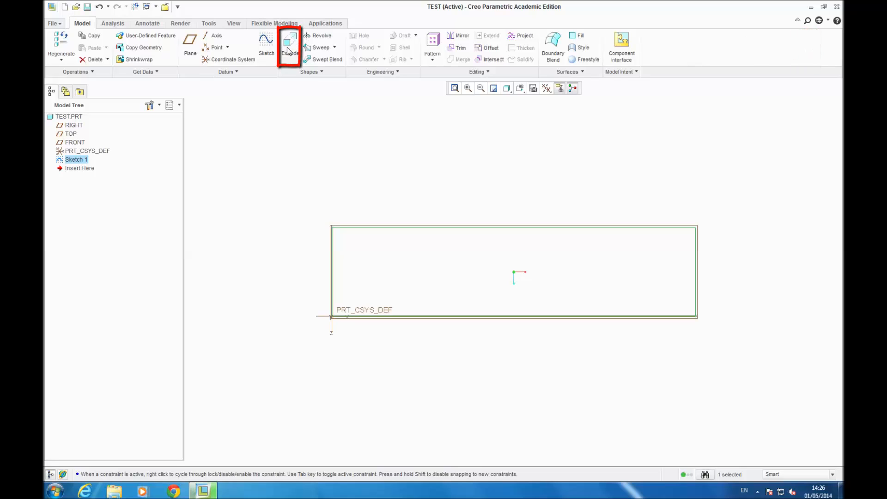
Extrude Sketch 1 to a depth of 300.
click(289, 45)
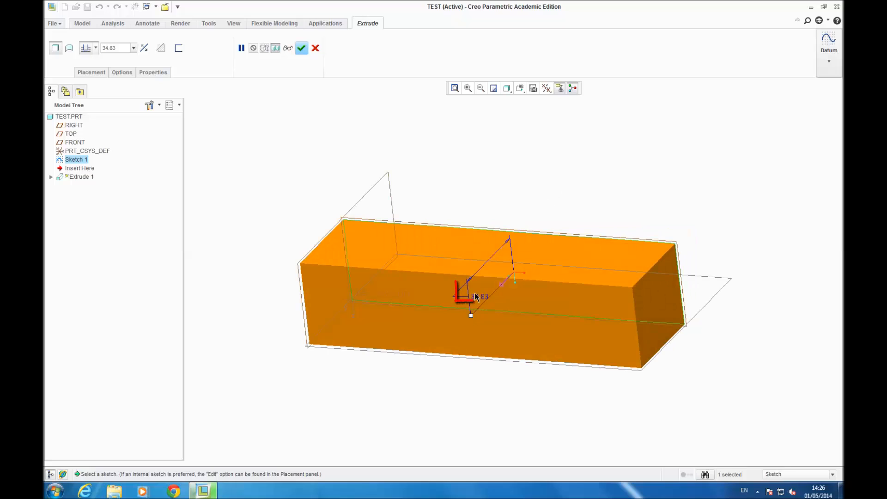
double_click(478, 296)
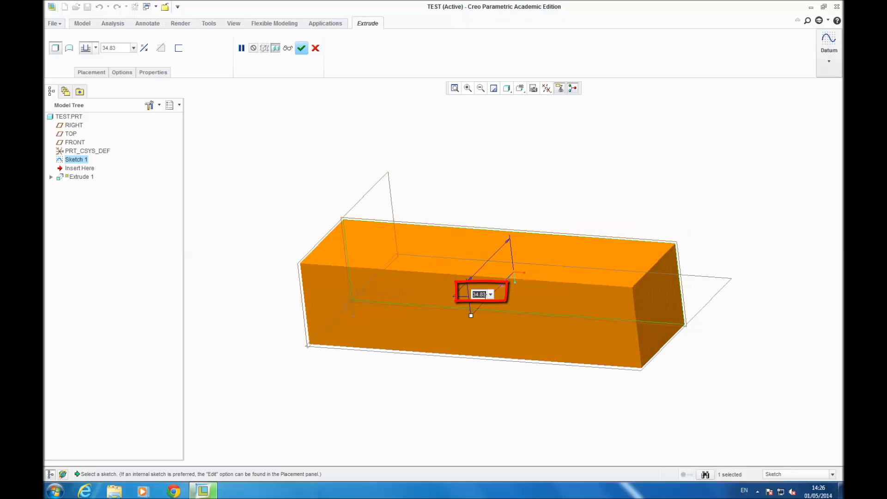
text(300.00)
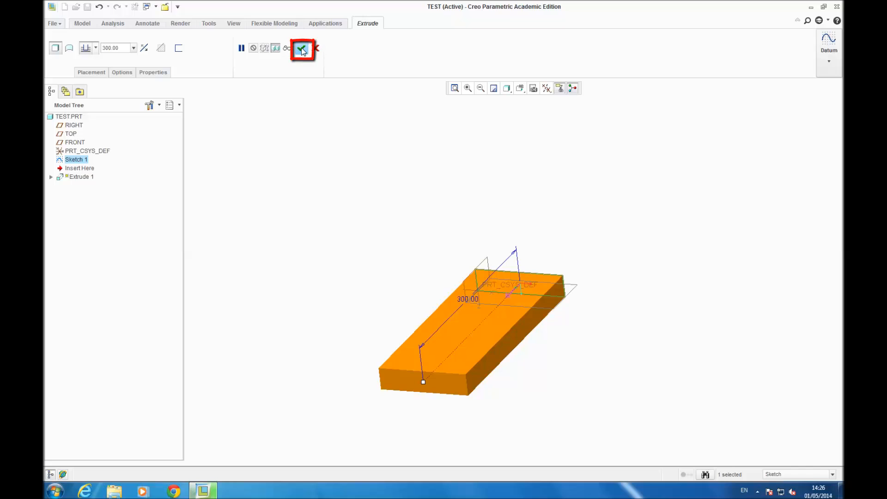
click(300, 48)
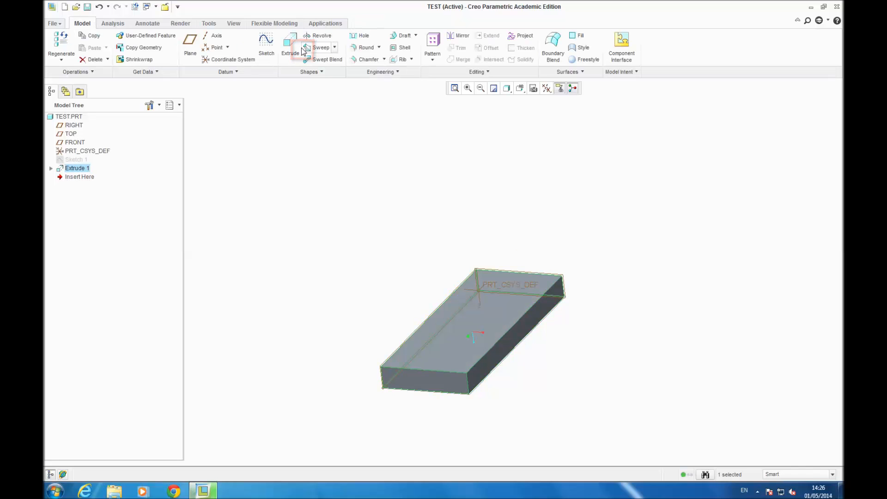
mouse_move(283, 91)
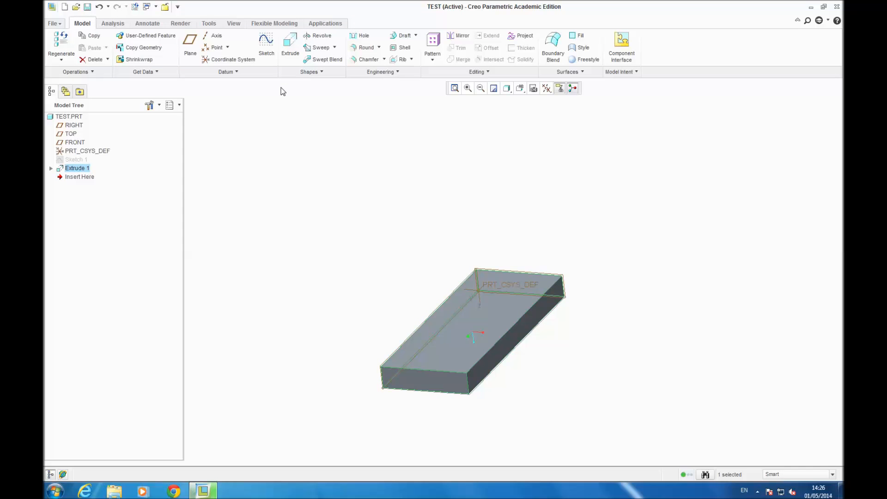
Add part parameters L = 1 and W = 0.05.
click(619, 71)
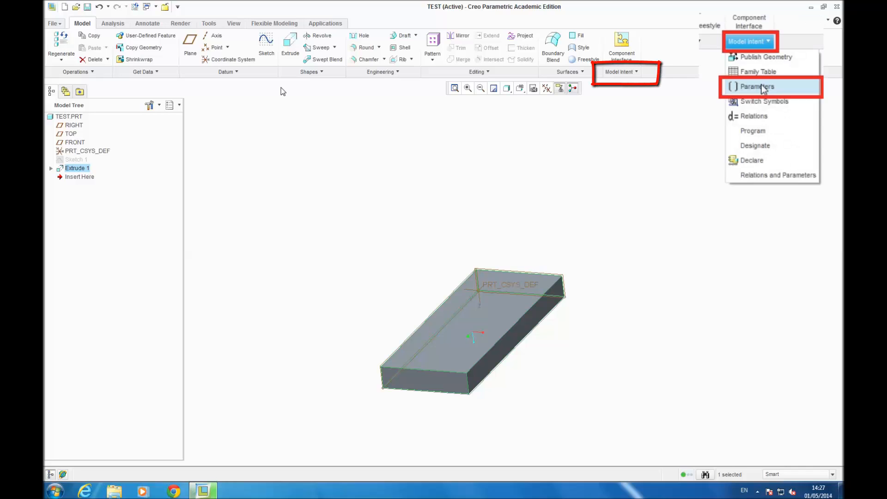
click(619, 72)
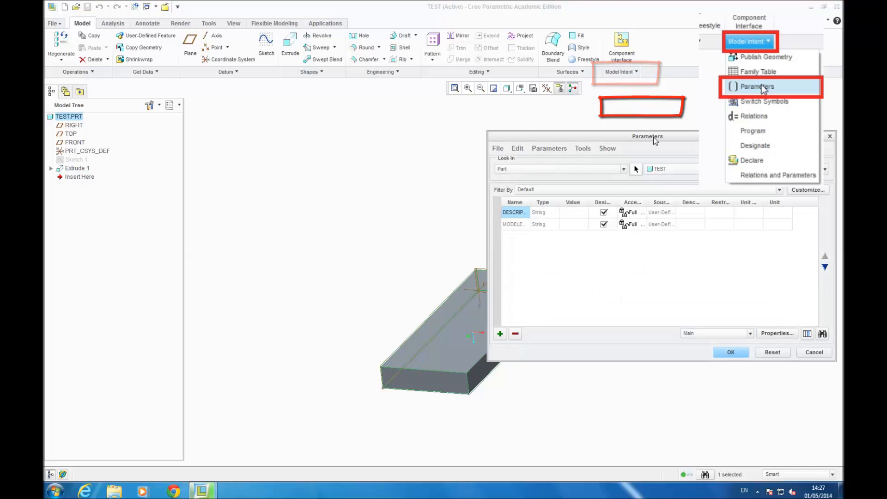
click(500, 334)
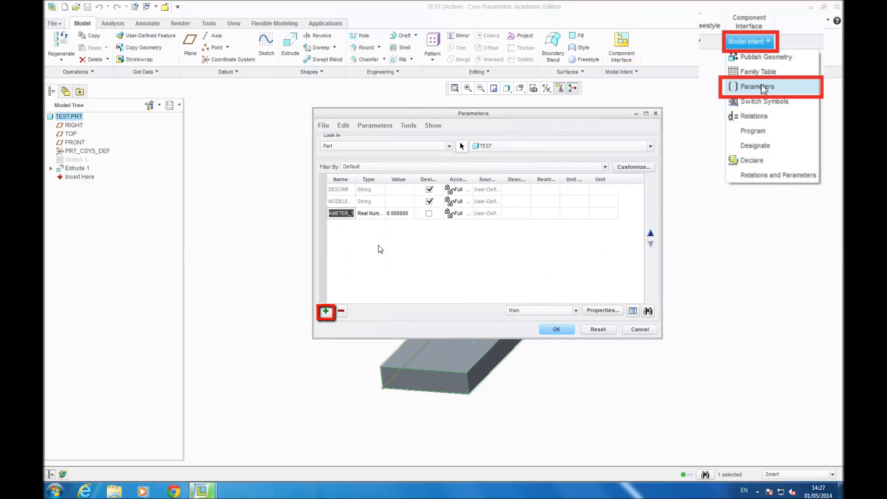
text(L)
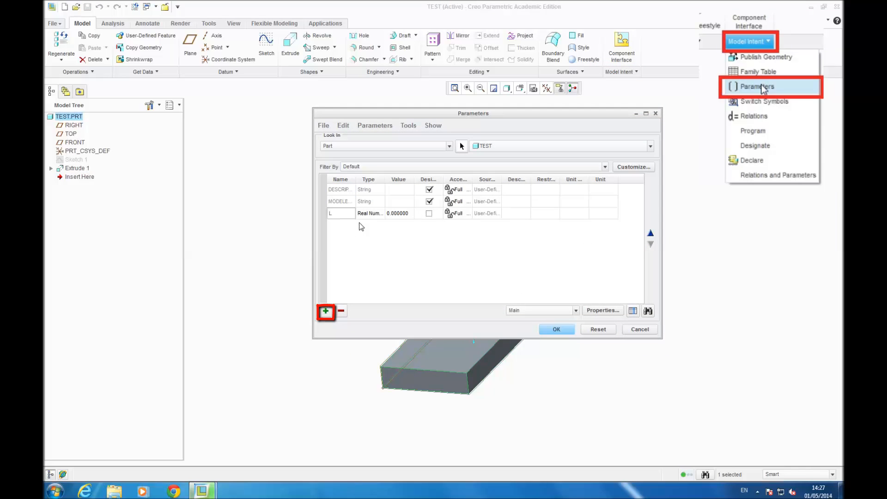
text(1)
text(W)
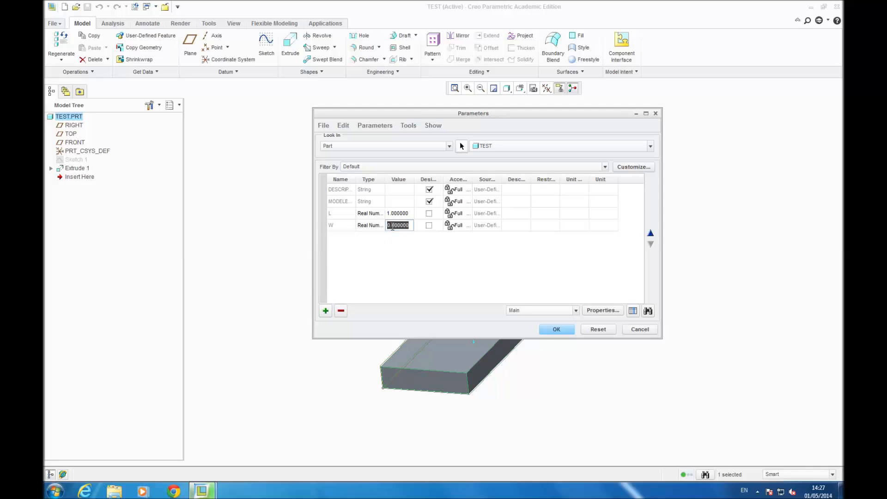
text(0.05)
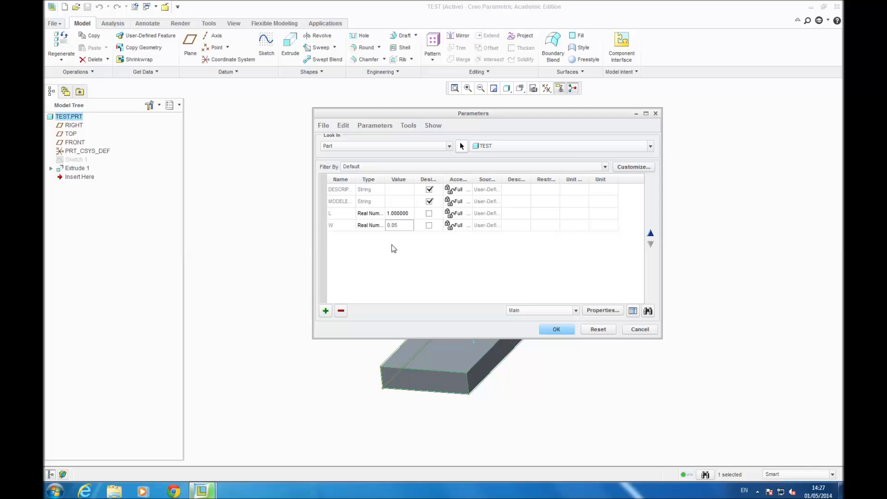
Add the H = 0.004 and SCALE parameters and save the table.
right_click(366, 244)
text(H)
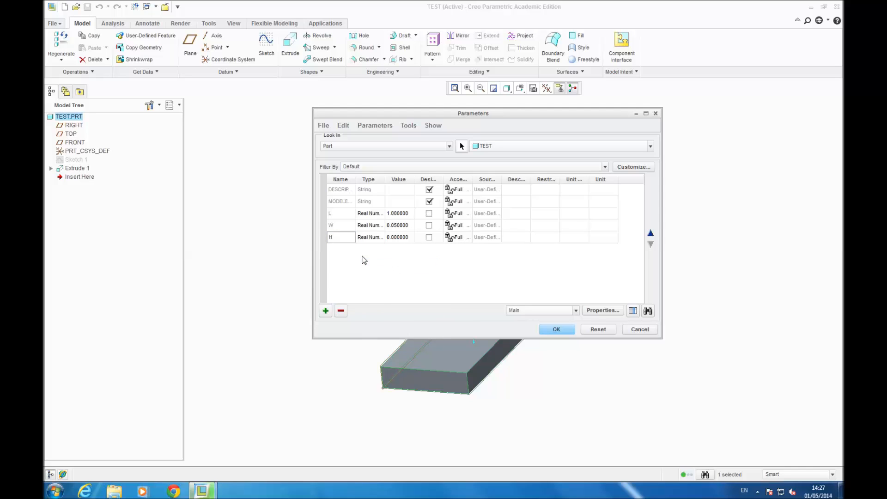
click(429, 237)
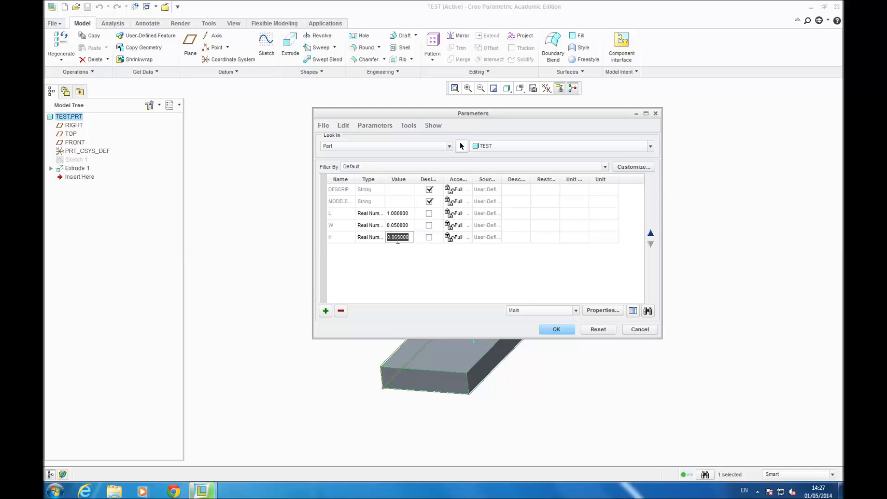
text(0.0)
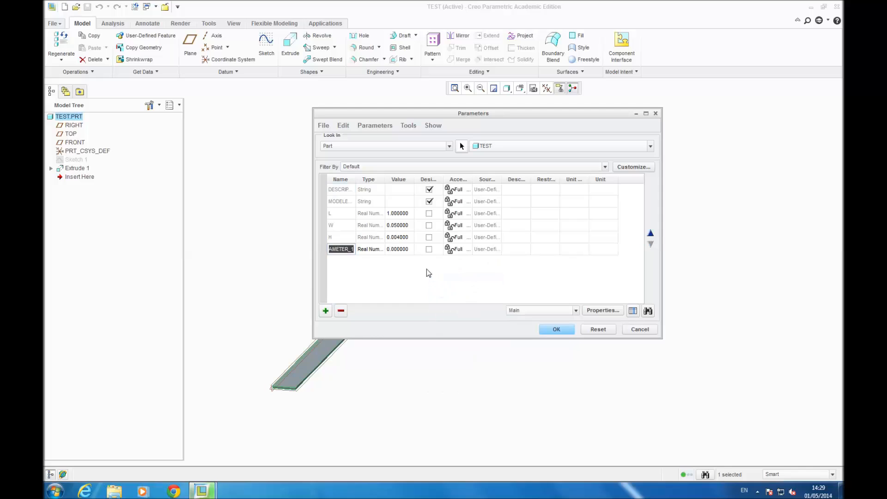
text(SCALE)
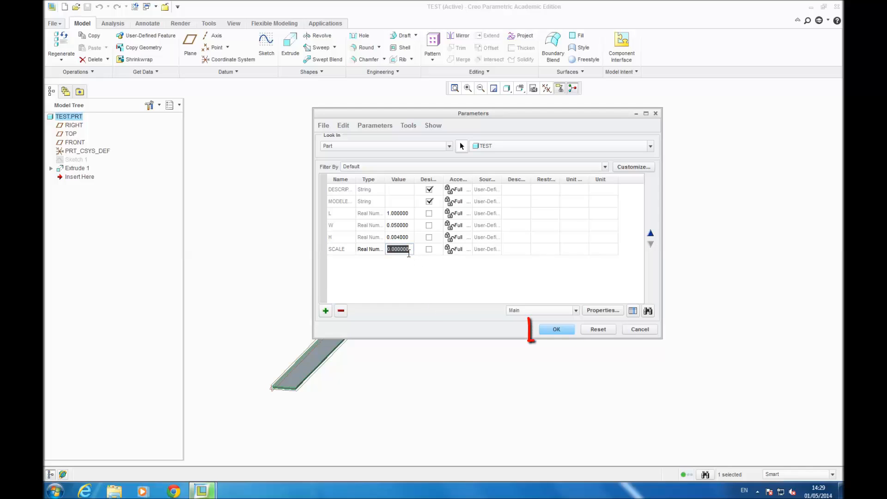
click(555, 330)
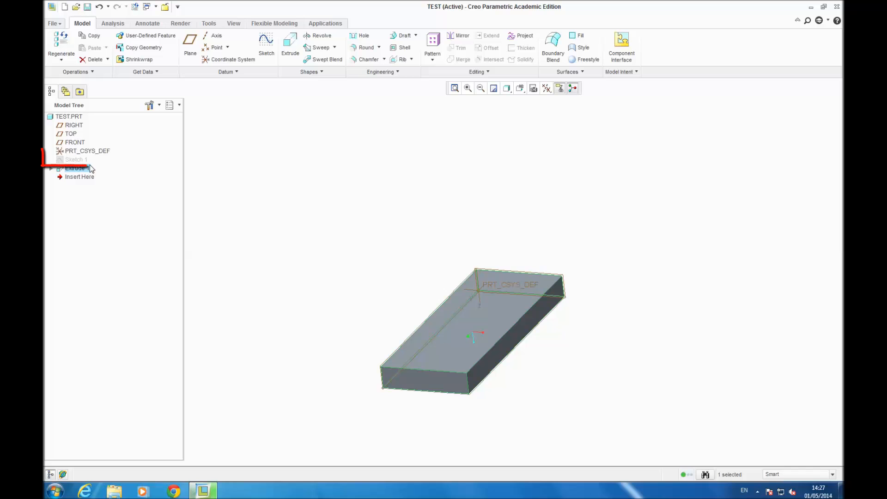
Redefine Sketch 1 so its rectangle width and height use W and H.
right_click(75, 159)
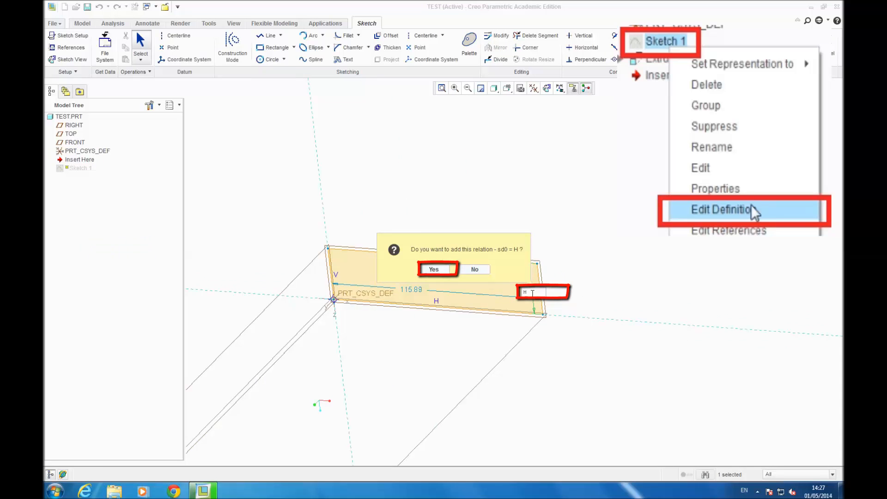
click(433, 269)
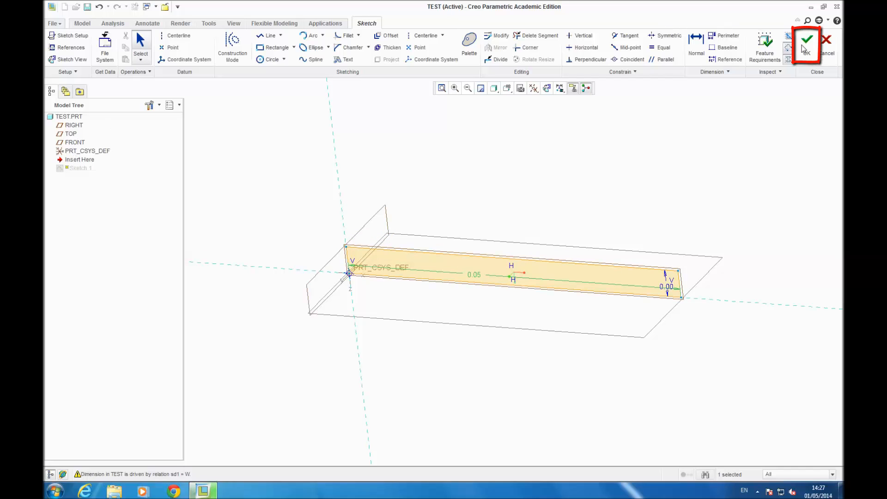
click(806, 43)
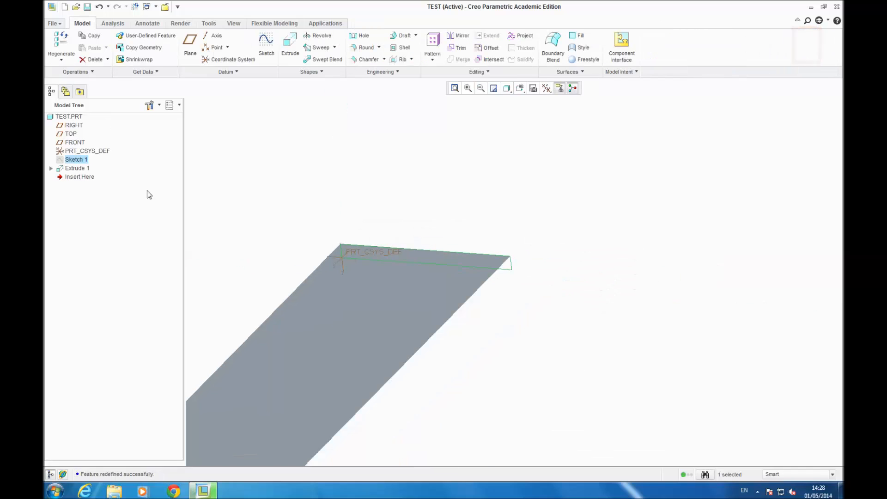
Replace Extrude 1's 300 depth with a relation to L.
right_click(77, 168)
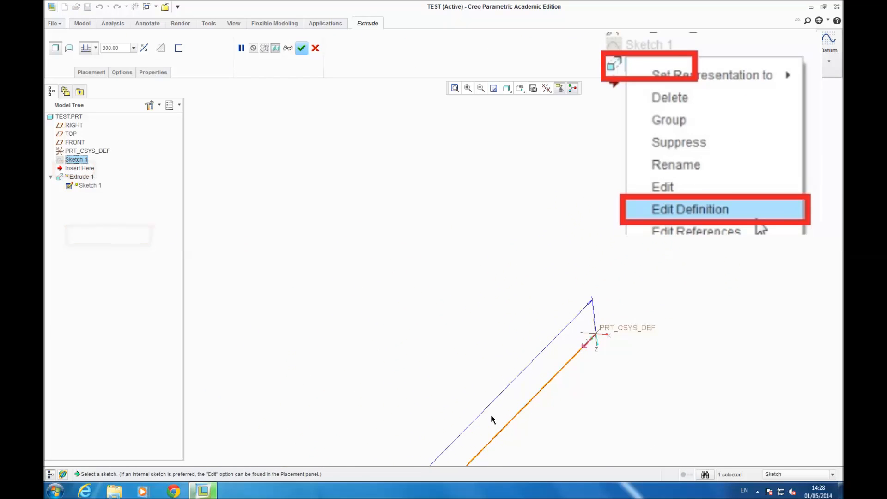
click(690, 209)
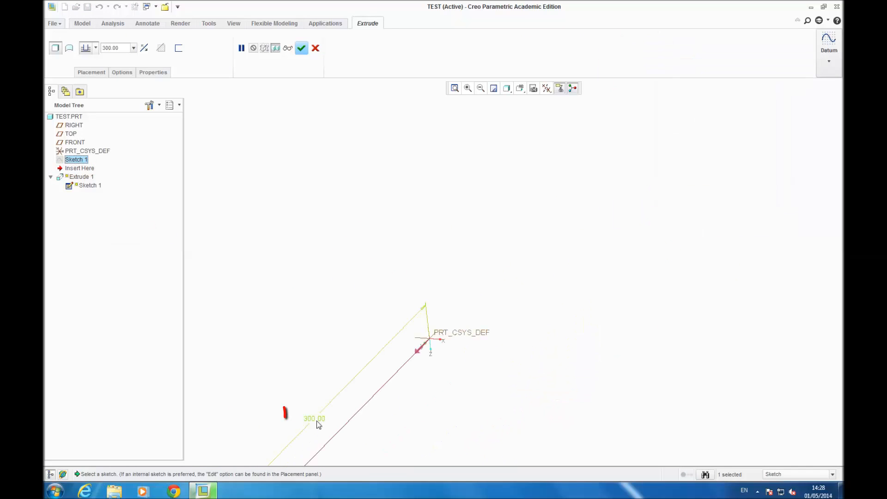
double_click(314, 418)
text(L)
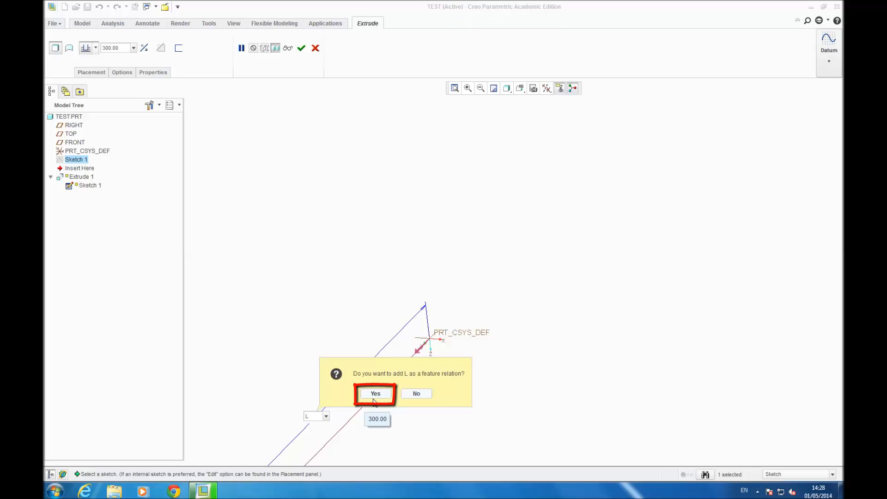
click(376, 393)
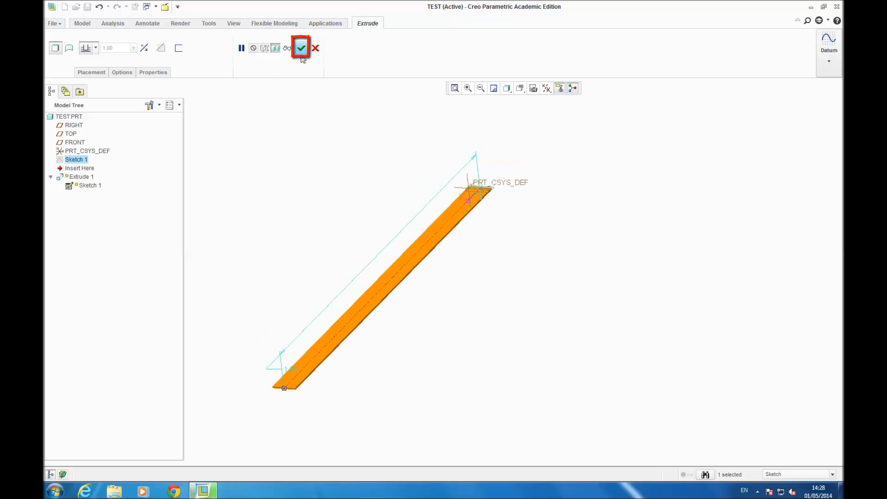
click(301, 48)
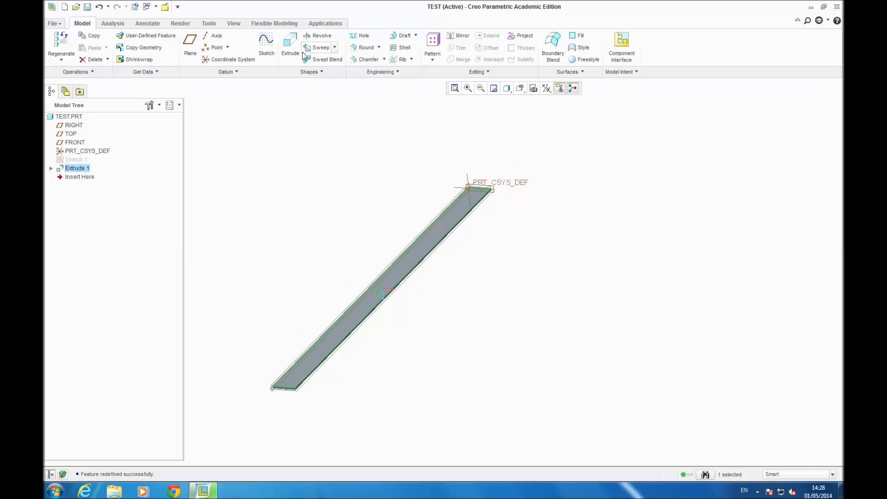